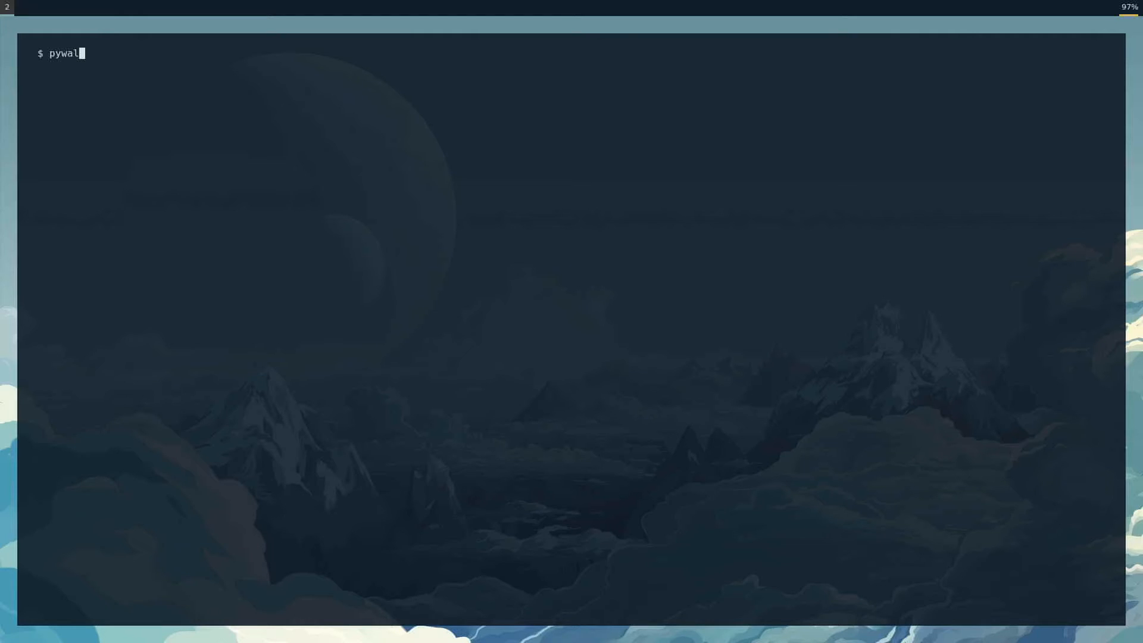
# Clear the prompt, change into the walls folder and list its wallpaper images.
pyautogui.press('ctrl+c')
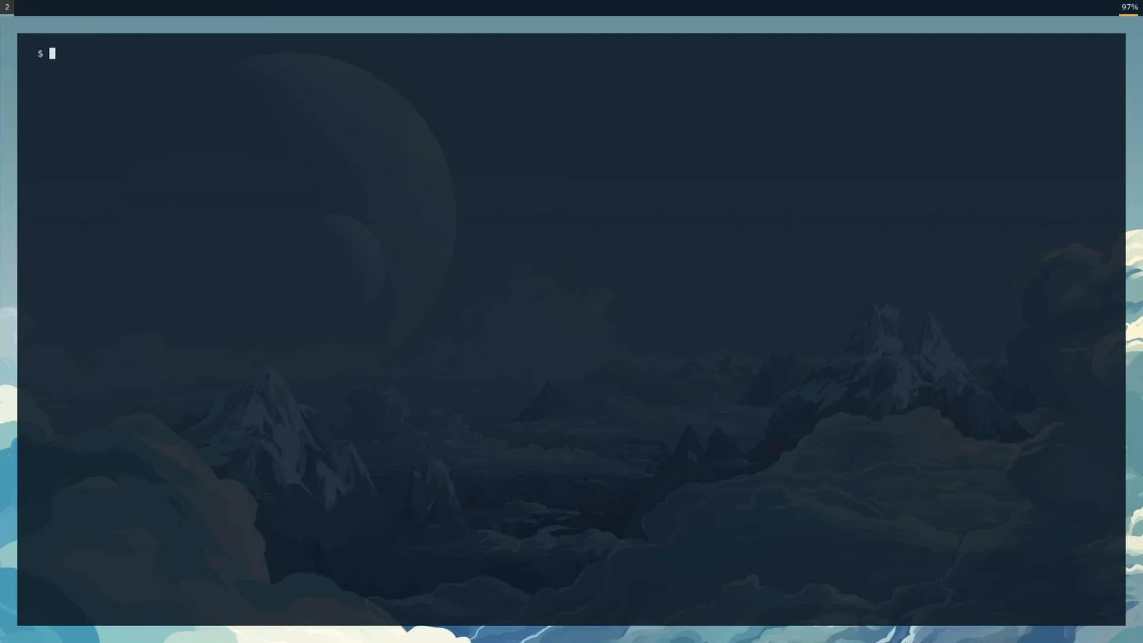
pyautogui.write('cd walls/')
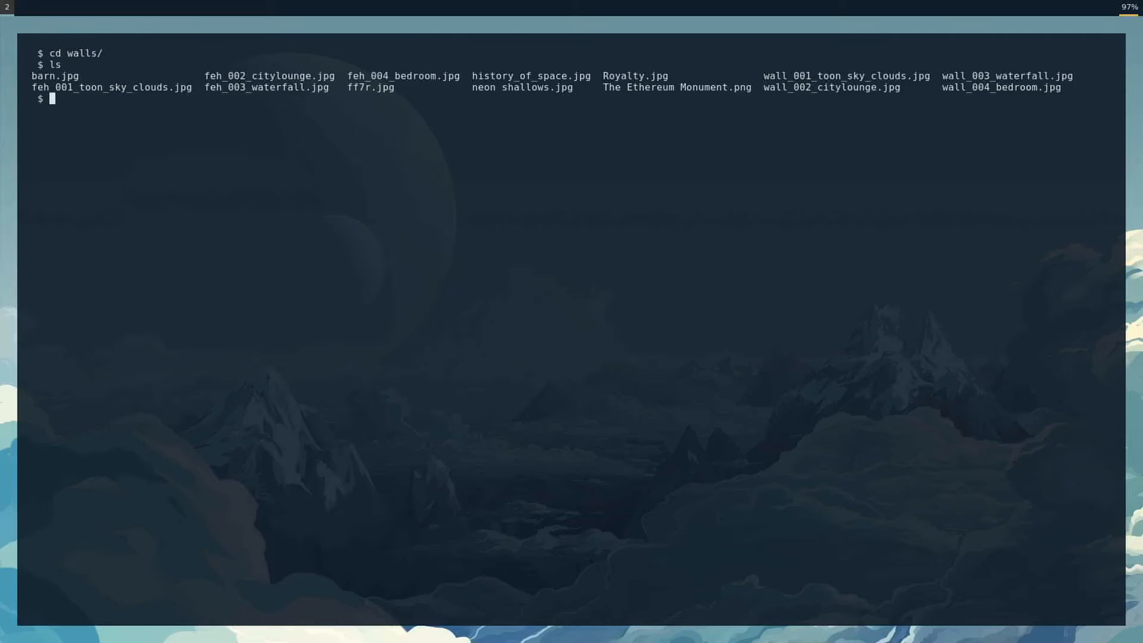
pyautogui.write('wal')
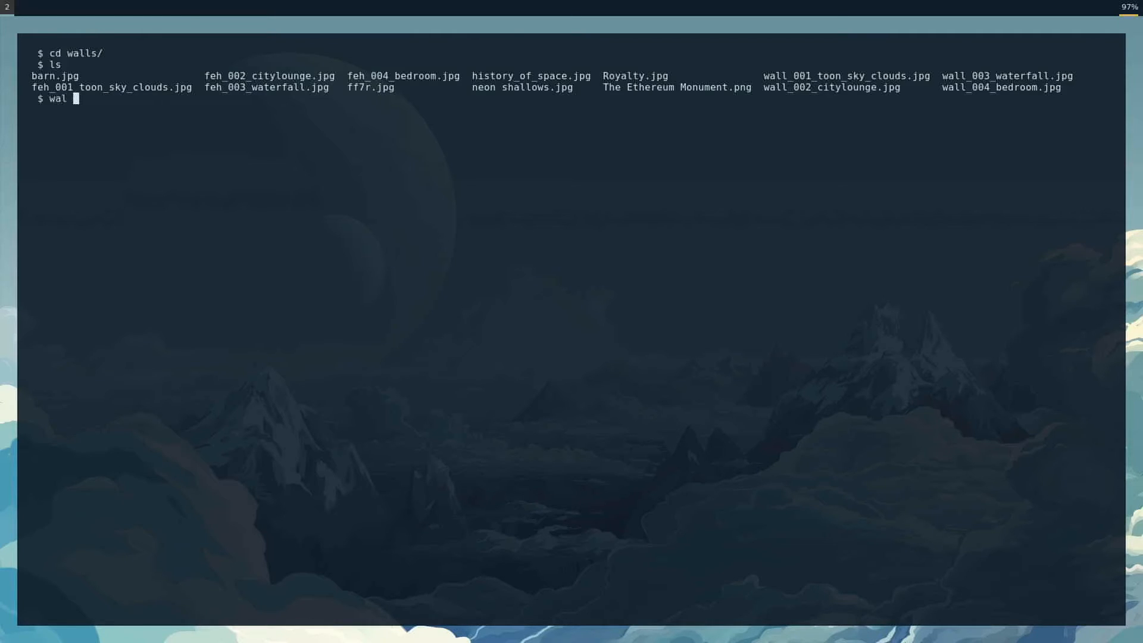
# Run wal on neon shallows.jpg, then set history_of_space.jpg with alpha 90 via wal -a 90 -i.
pyautogui.write('-i neon\\ shallows.jpg')
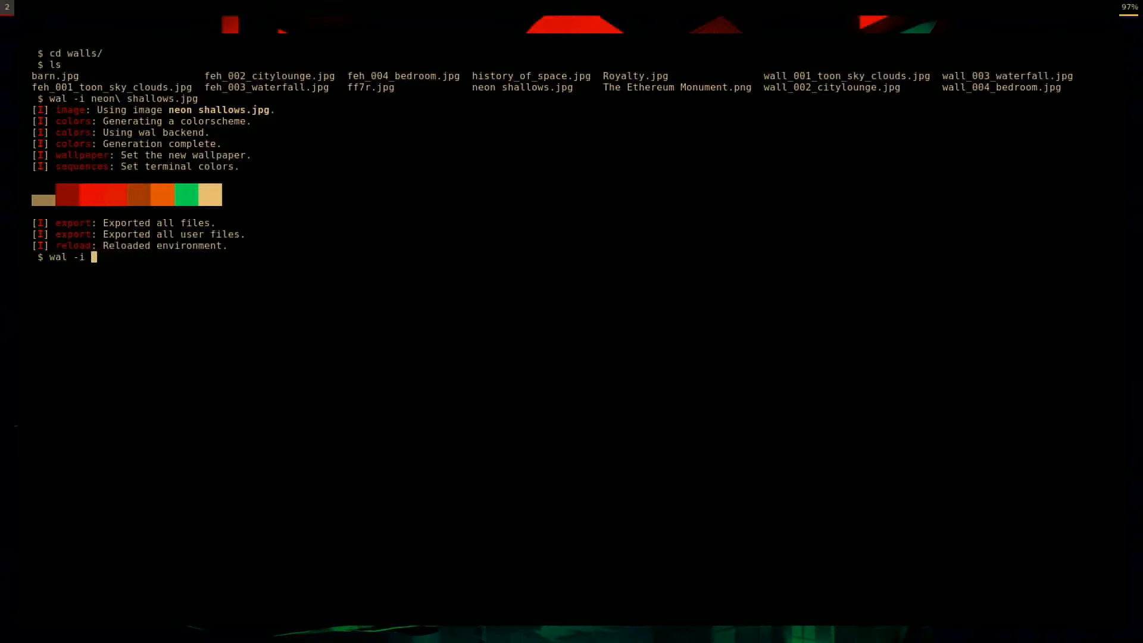
pyautogui.write('-a')
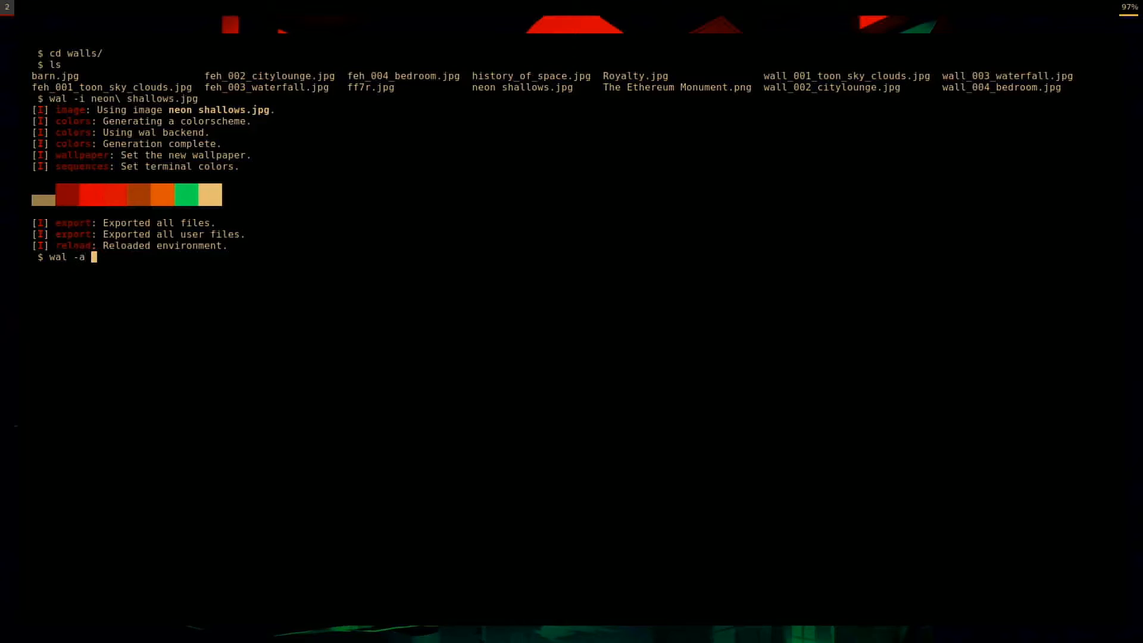
pyautogui.write('history_of_space.jpg')
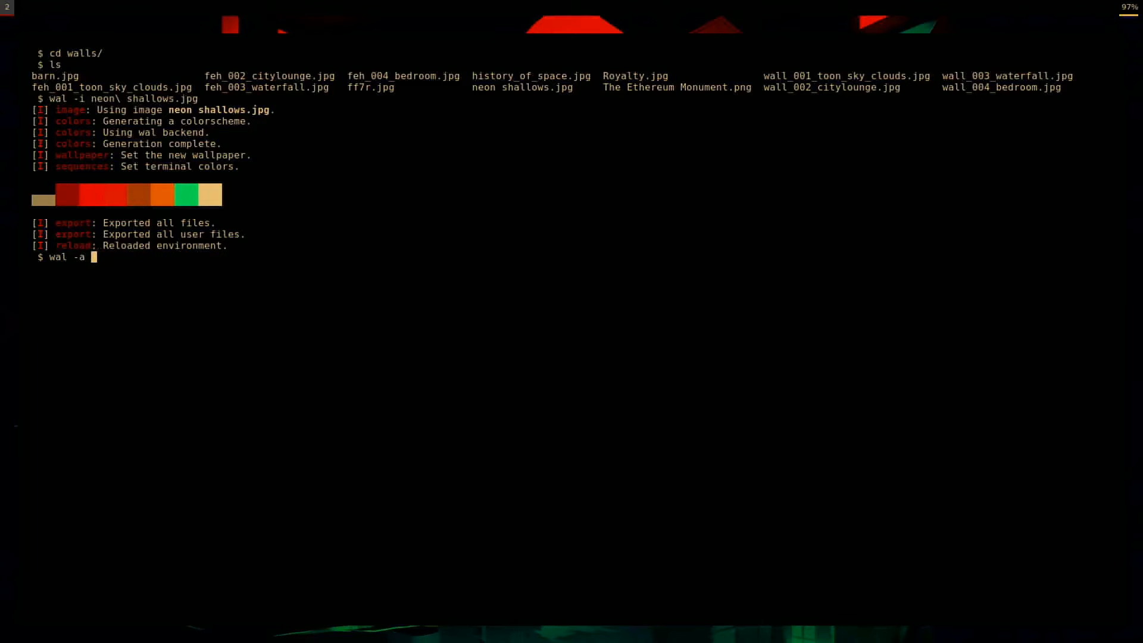
pyautogui.write('90')
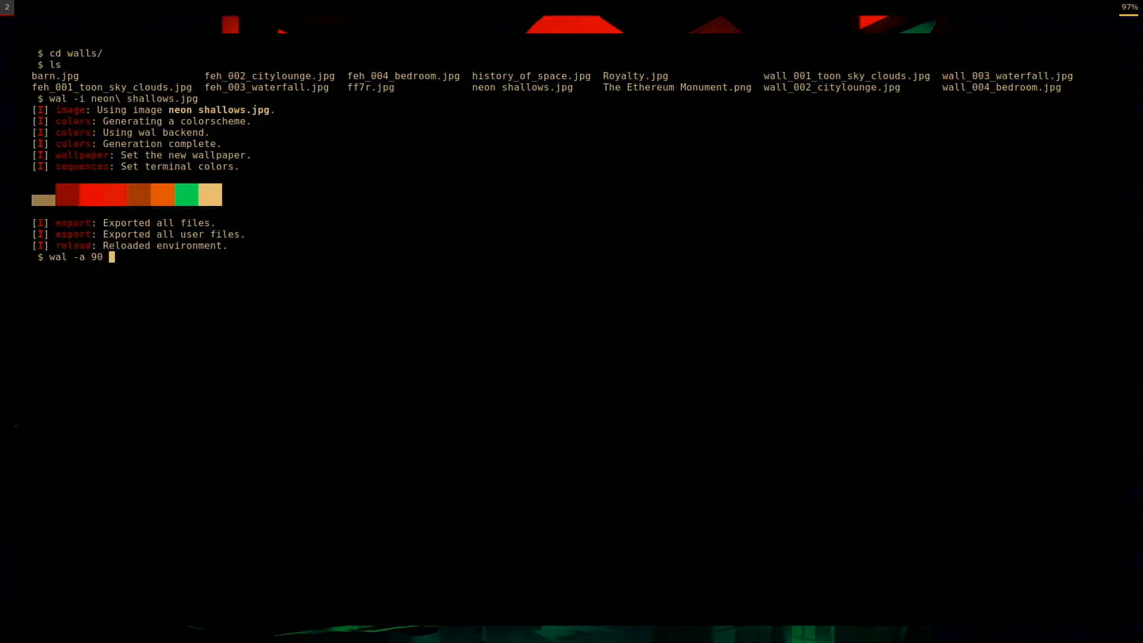
pyautogui.write('-i')
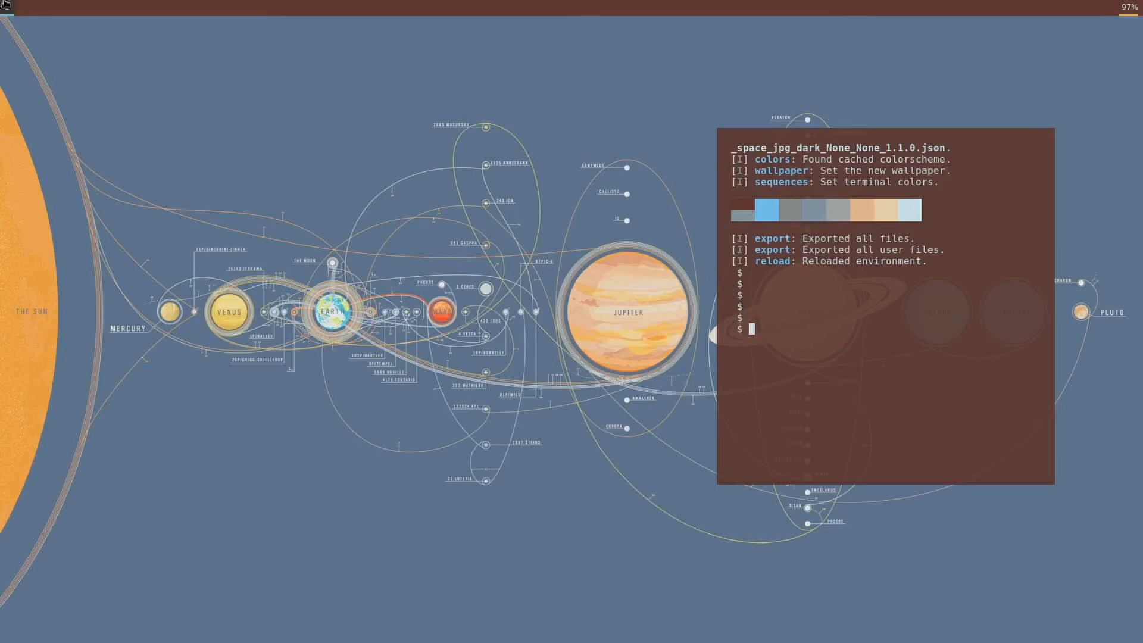
pyautogui.moveTo(530, 235)
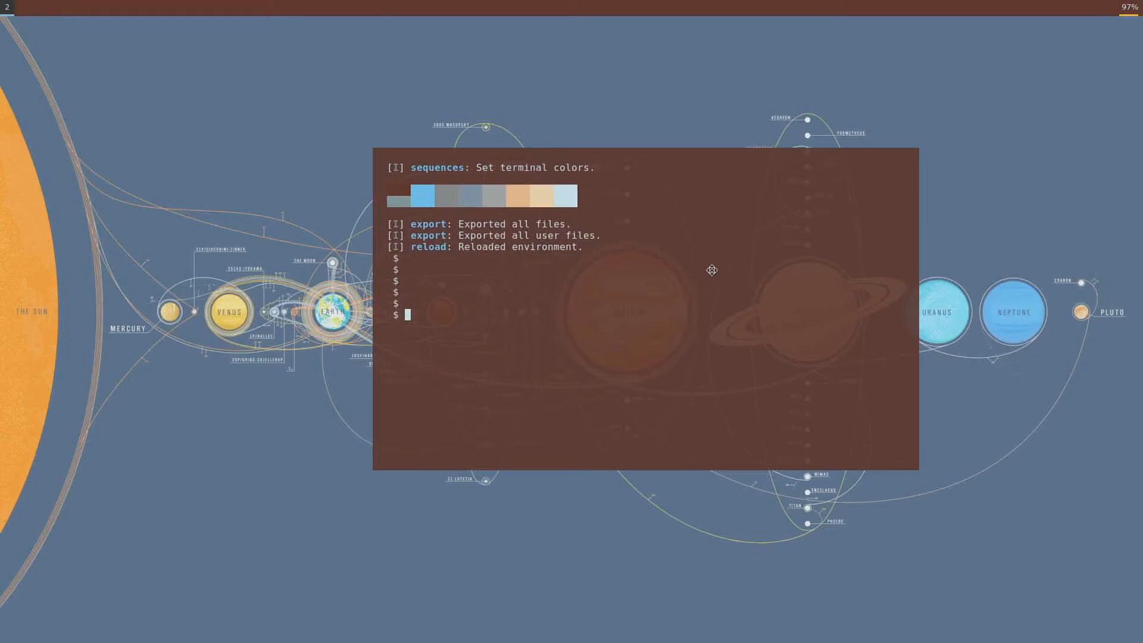
# List the images, then rerun wal with alpha 95 and barn.jpg as the wallpaper.
pyautogui.write('ls')
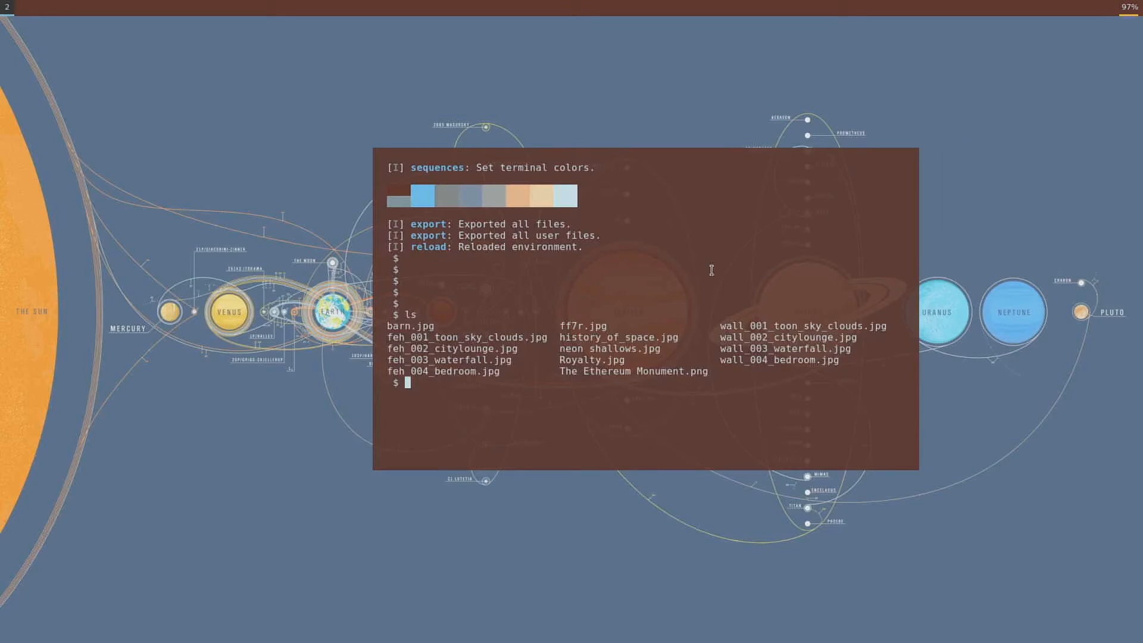
pyautogui.write('wal -a 90 -i history_of_space.jpg')
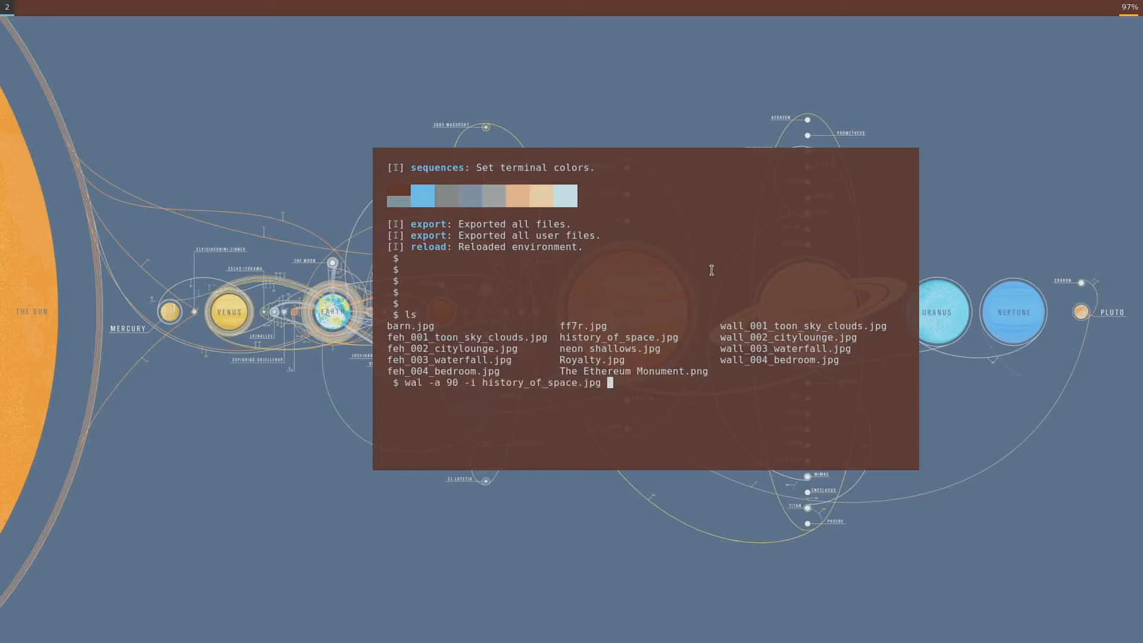
pyautogui.press('BackSpace')
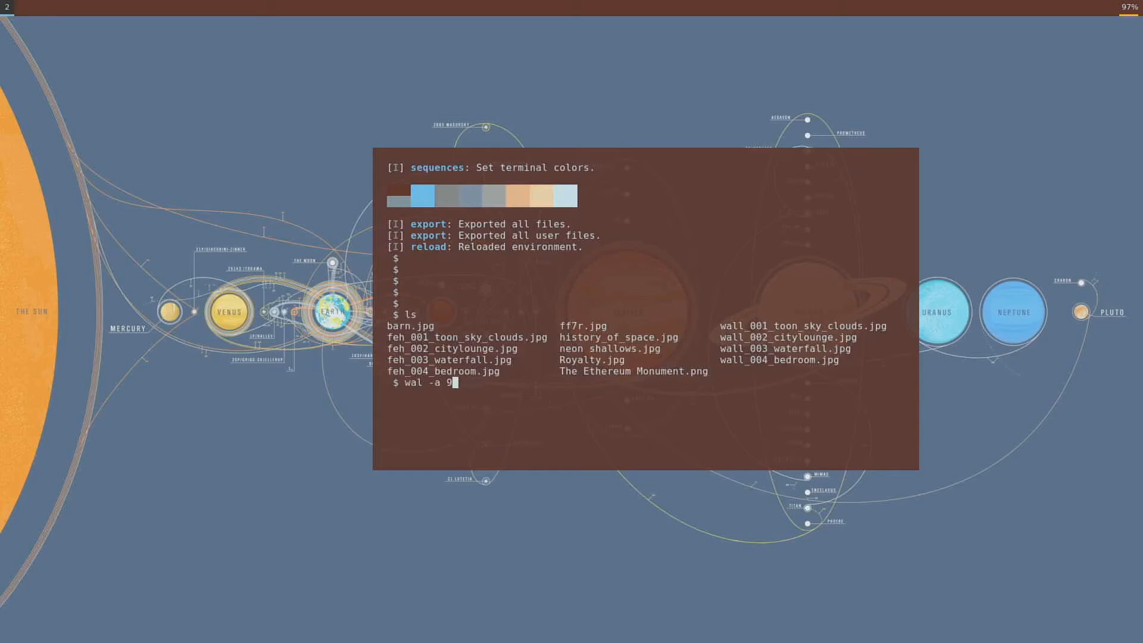
pyautogui.write('5')
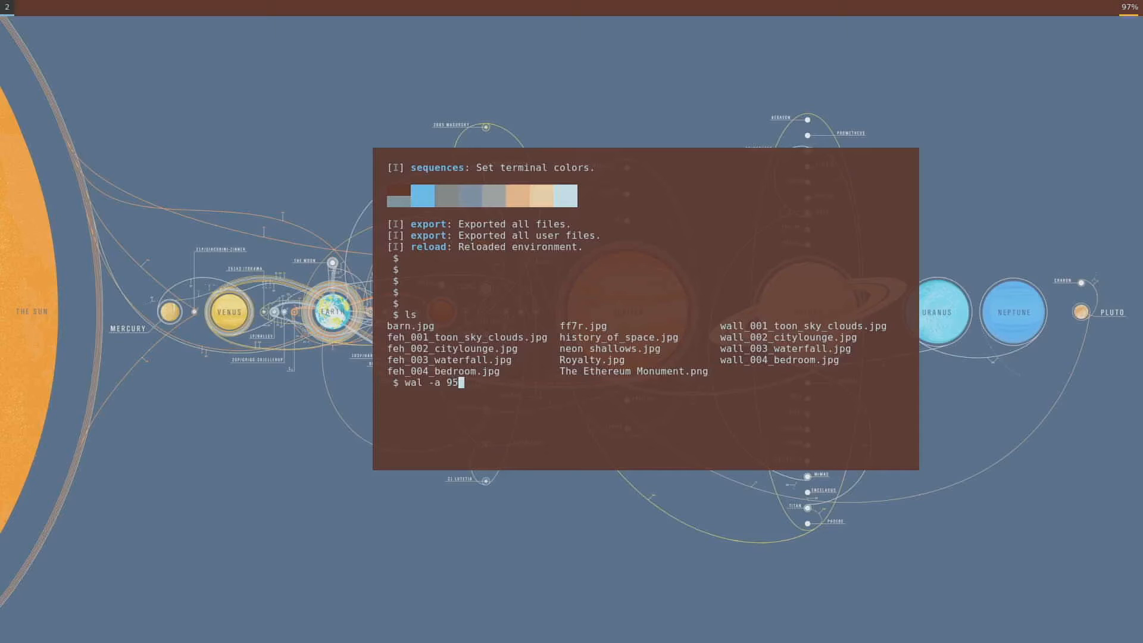
pyautogui.write('-i barn.jpg')
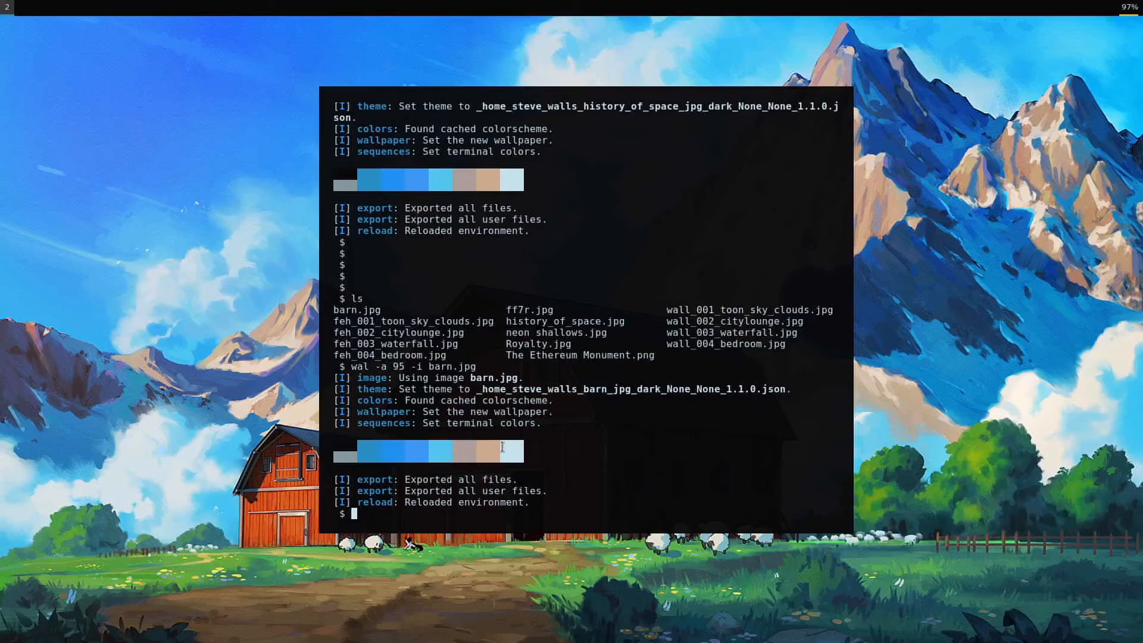
pyautogui.moveTo(746, 494)
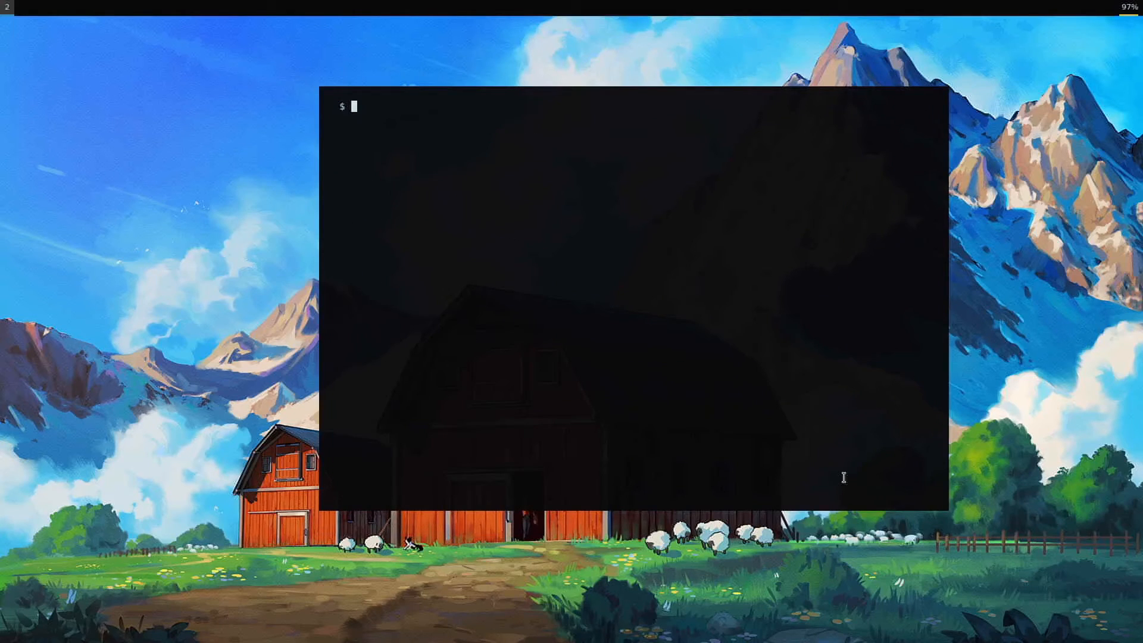
# Try wal -help, then man wal, finding no manual entry for wal.
pyautogui.write('-a')
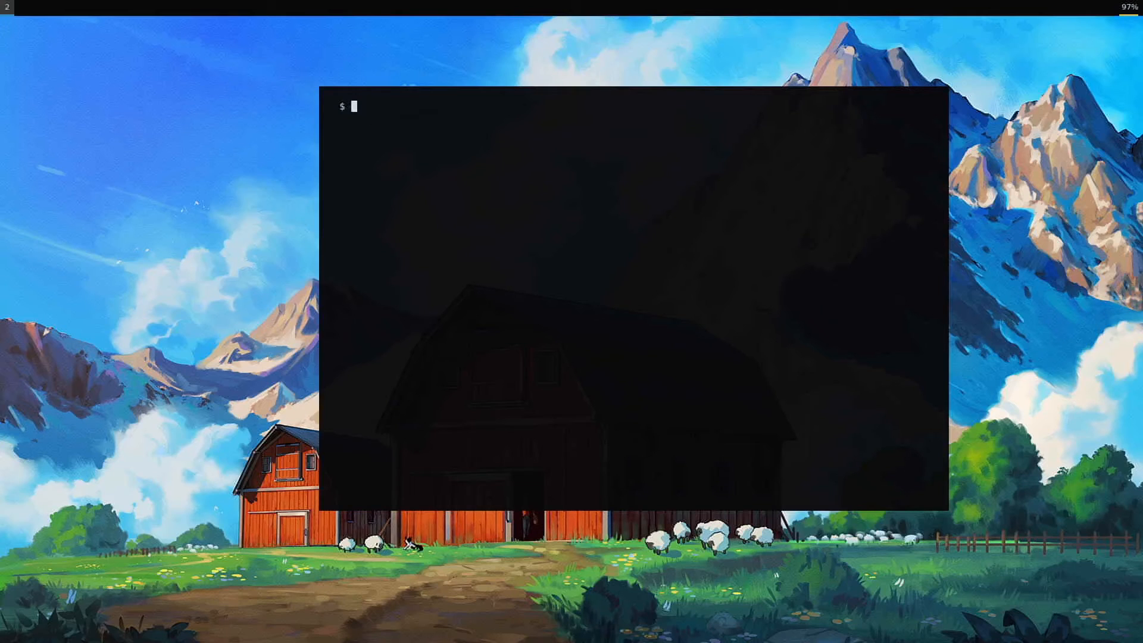
pyautogui.write('wal -h')
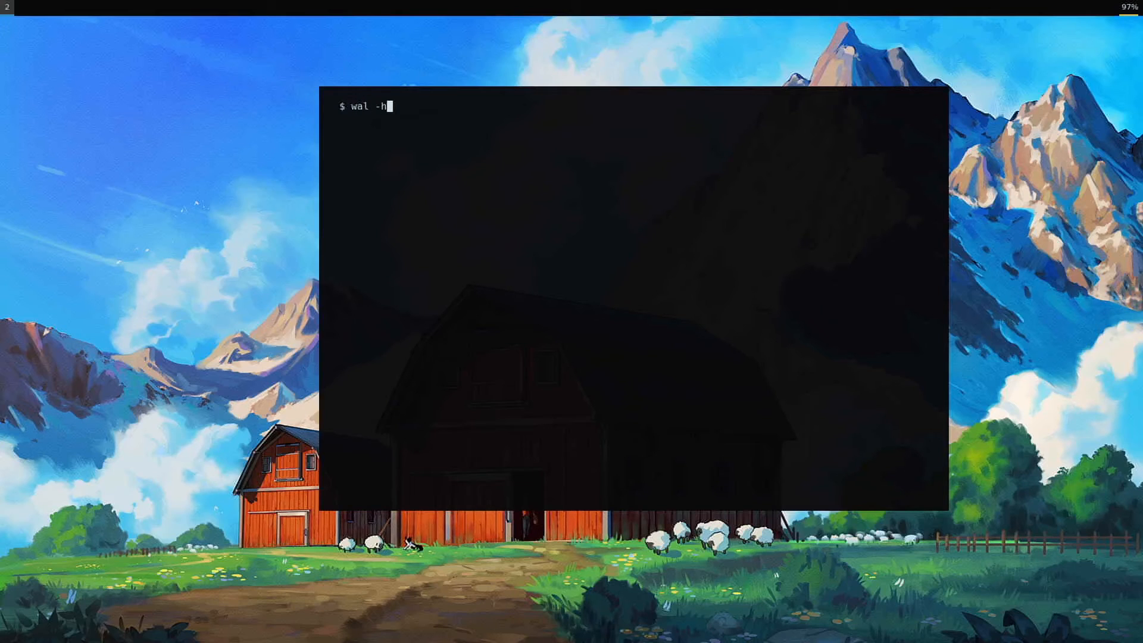
pyautogui.write('elp')
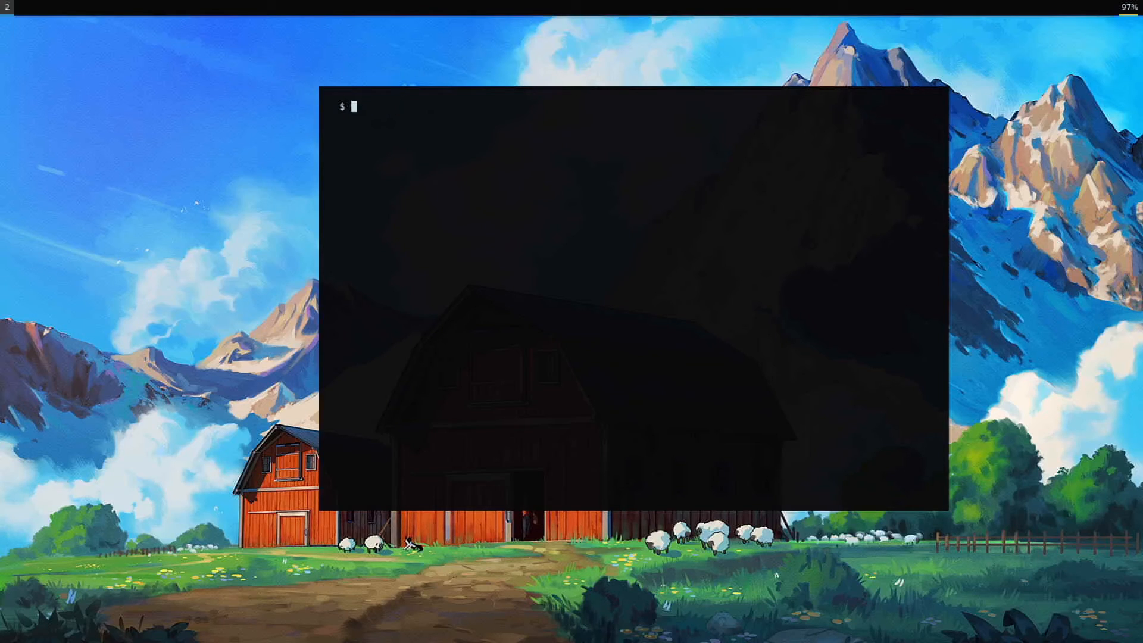
pyautogui.write('man wal')
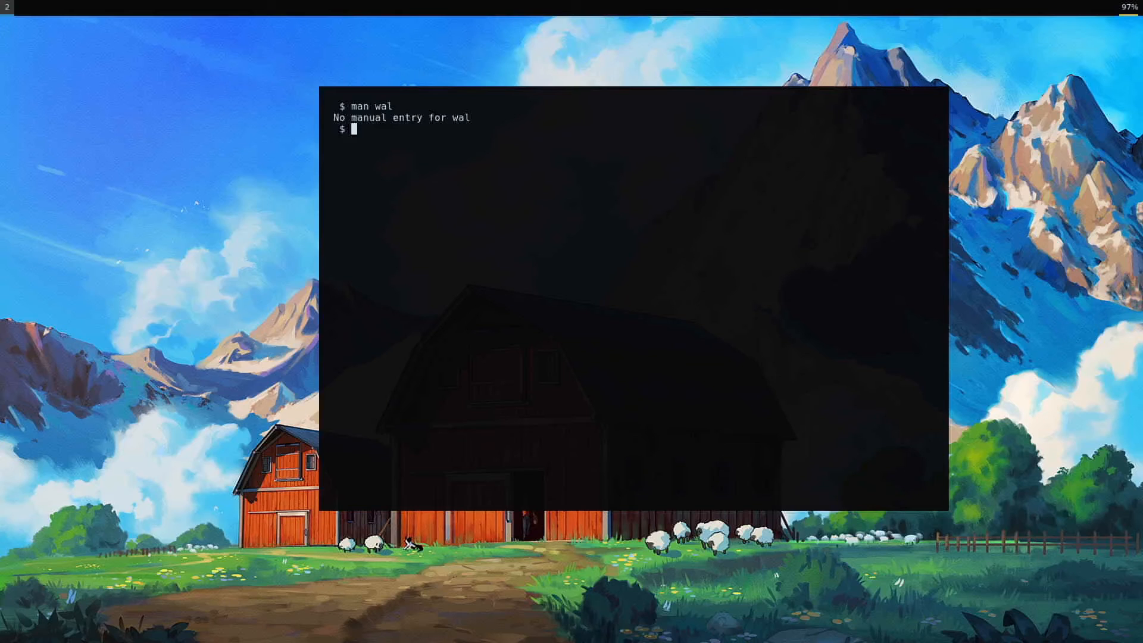
pyautogui.write('wal')
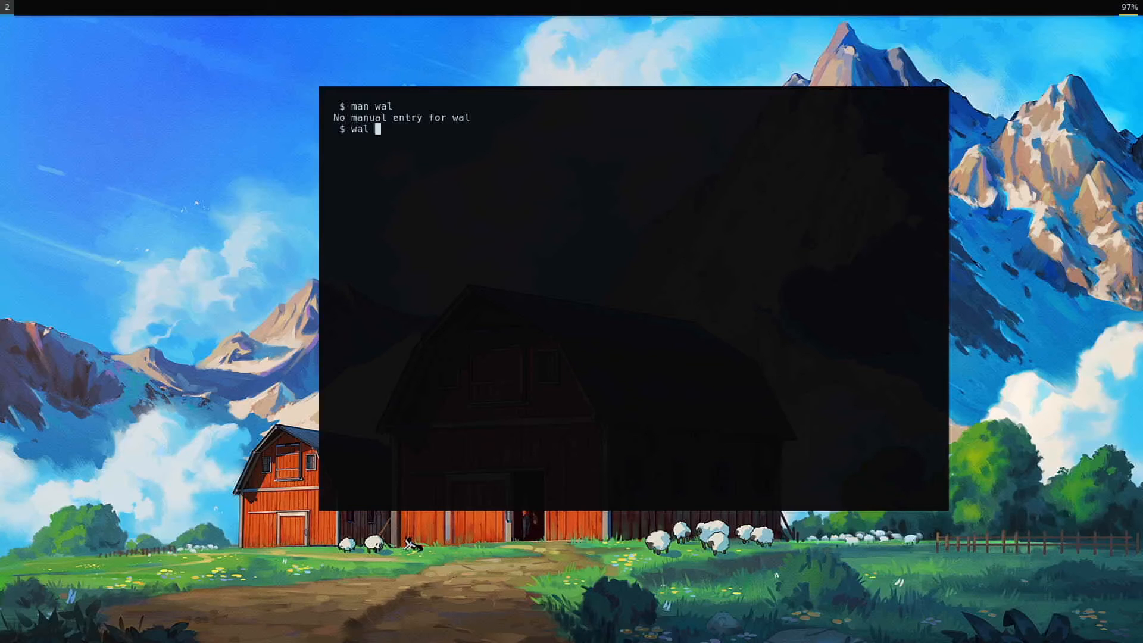
pyautogui.write('--help')
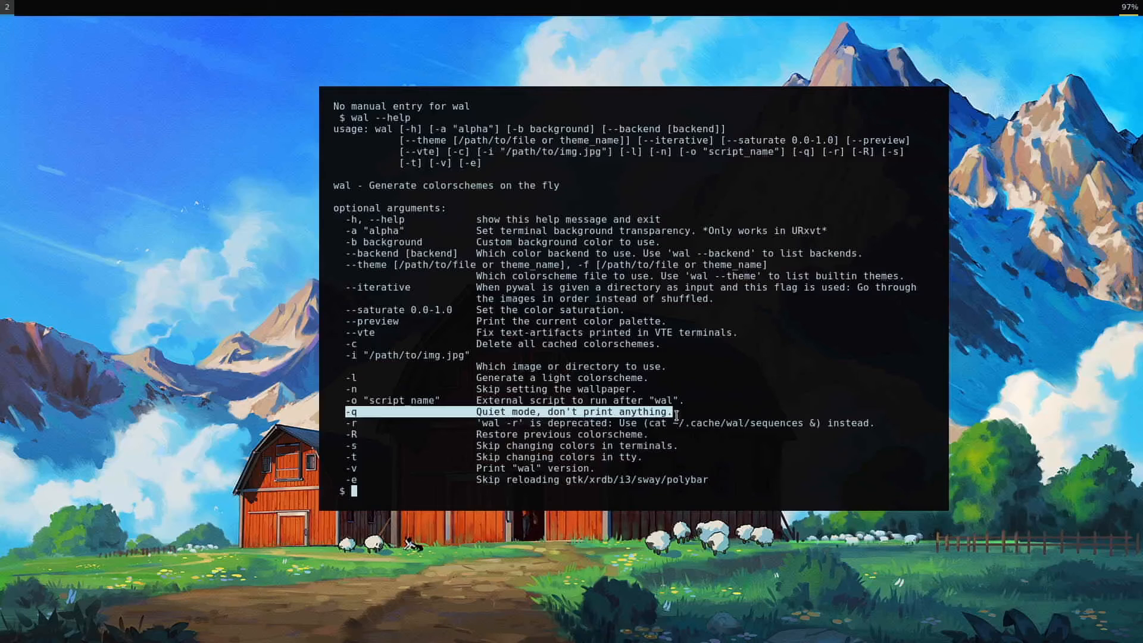
pyautogui.moveTo(569, 466)
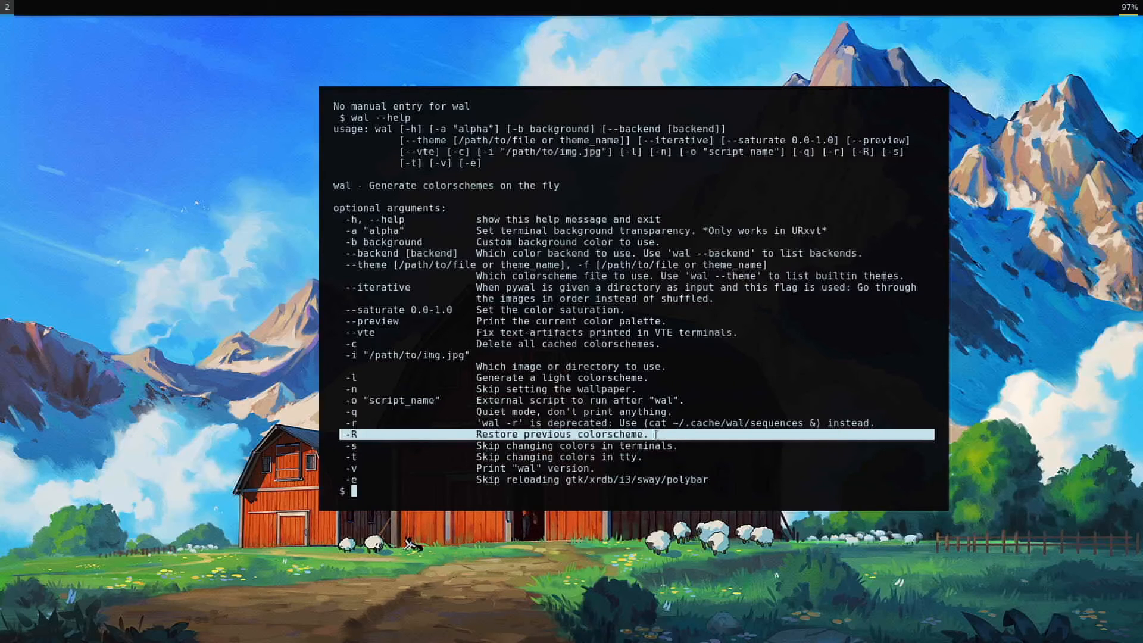
pyautogui.write('wal -')
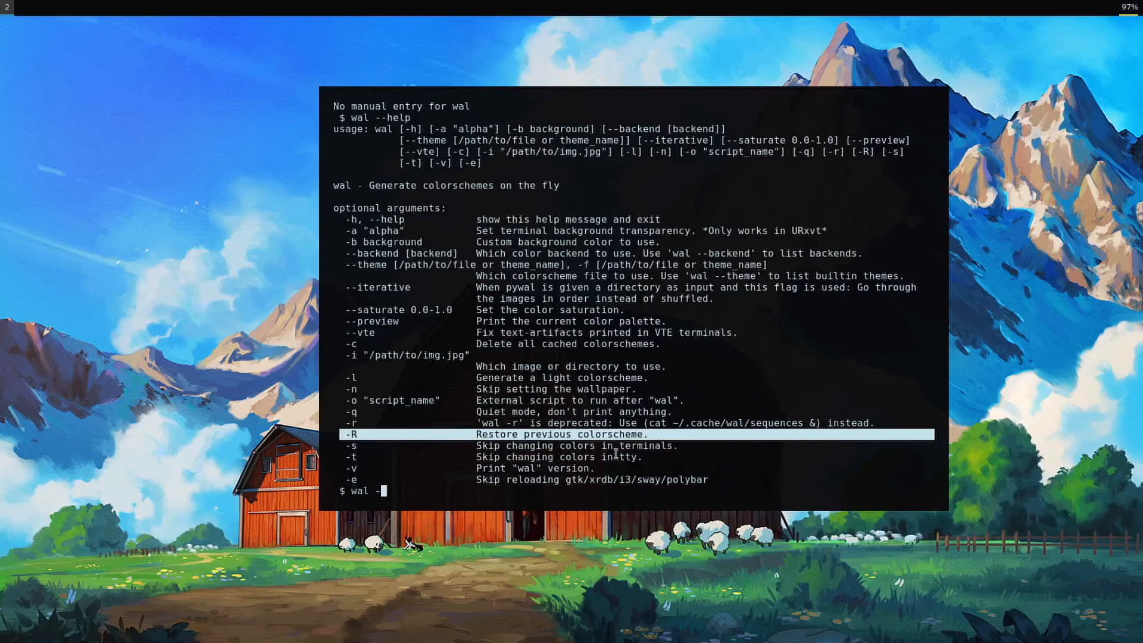
pyautogui.write('R')
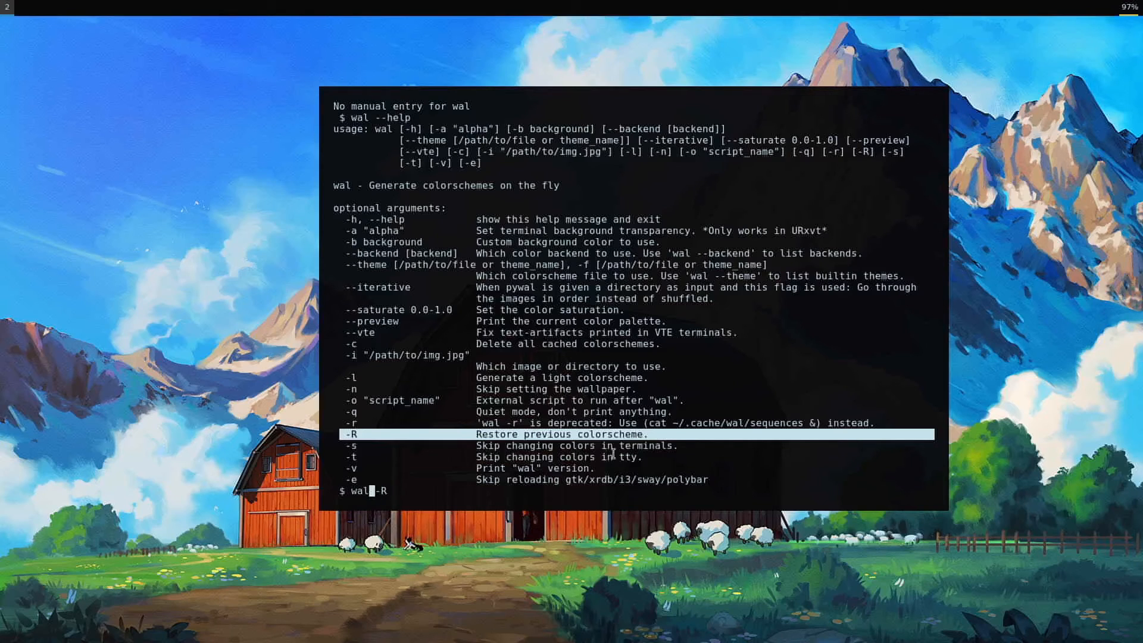
pyautogui.moveTo(1021, 235)
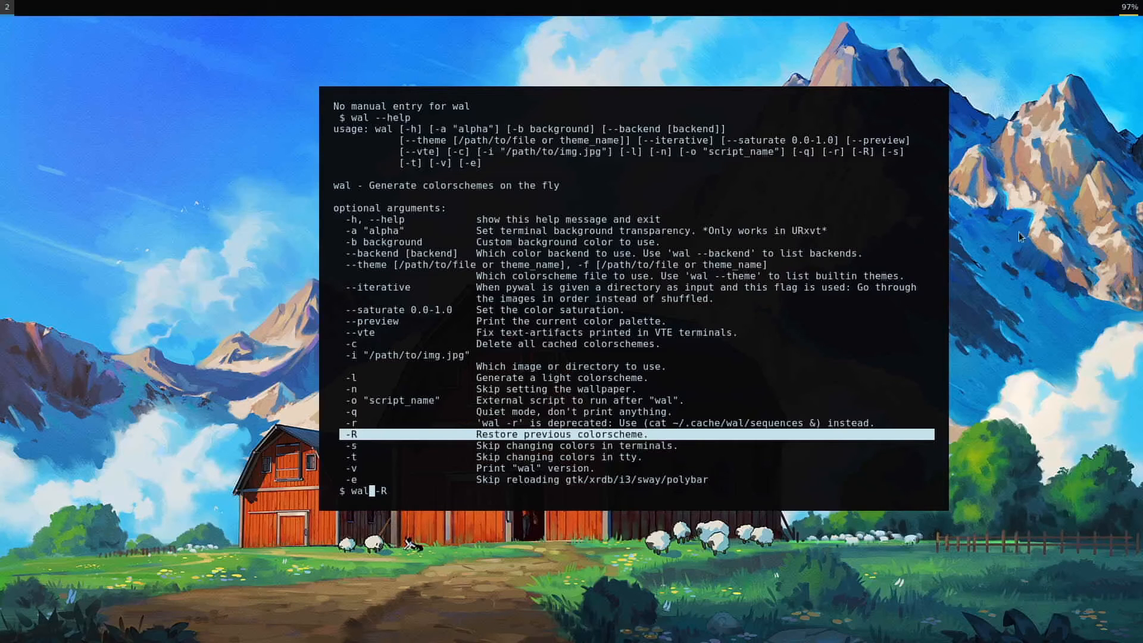
pyautogui.moveTo(516, 8)
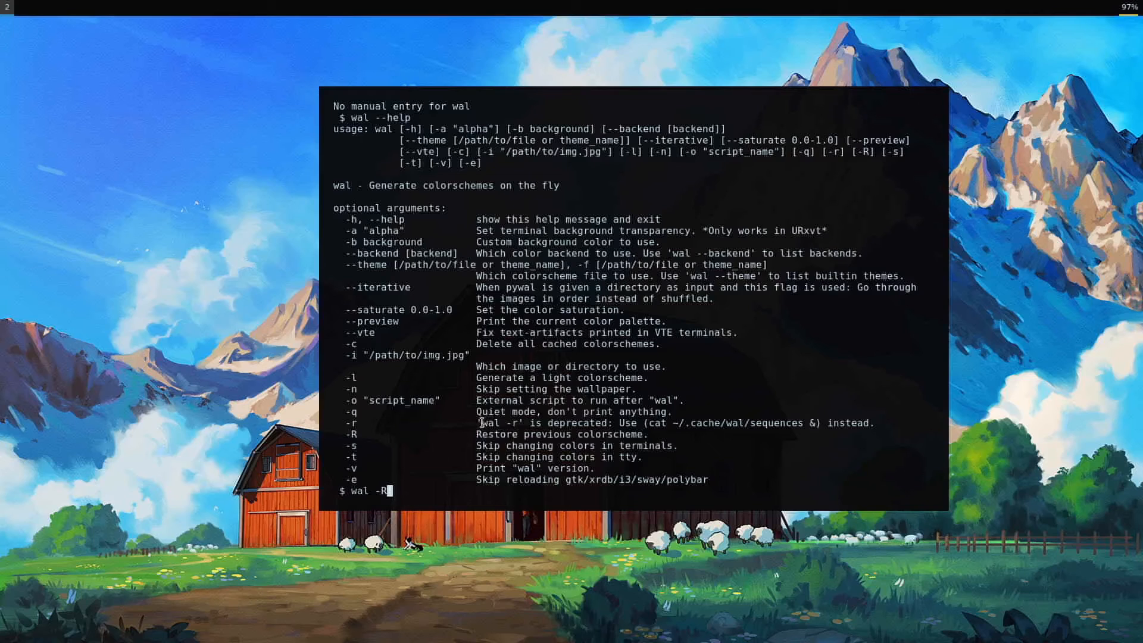
pyautogui.moveTo(476, 423); pyautogui.dragTo(806, 422)
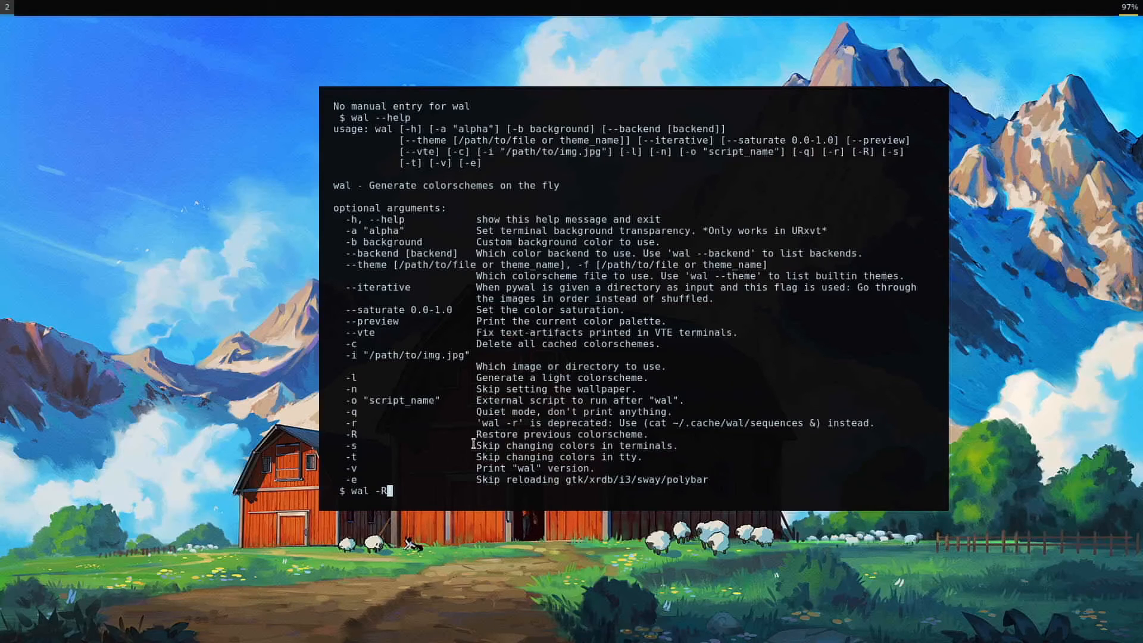
pyautogui.doubleClick(532, 446)
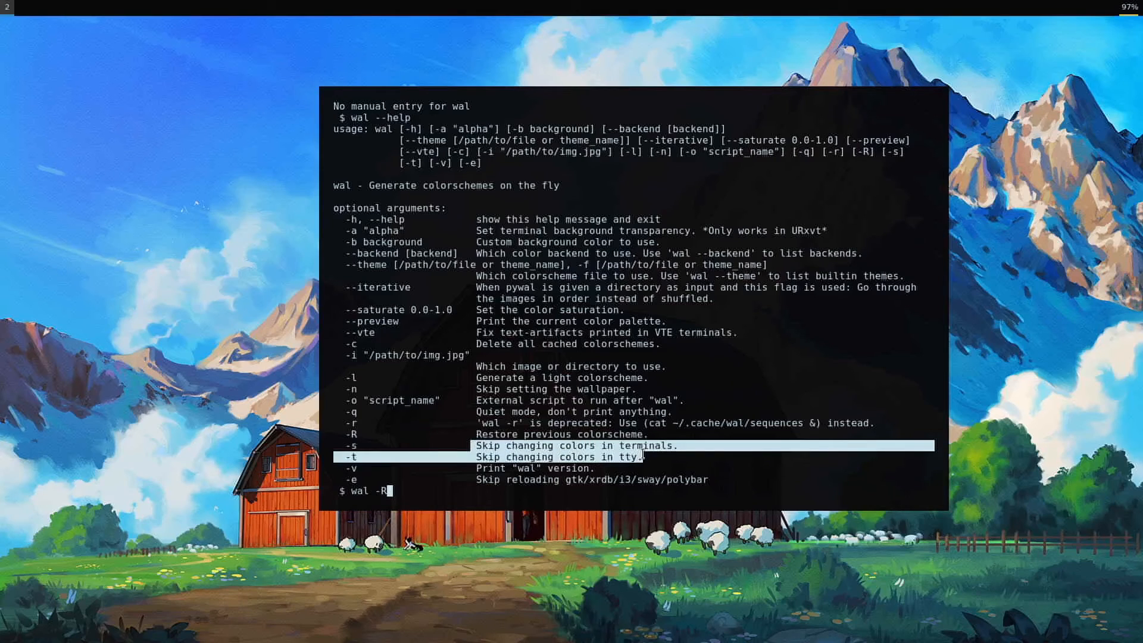
pyautogui.moveTo(608, 474)
pyautogui.write('c')
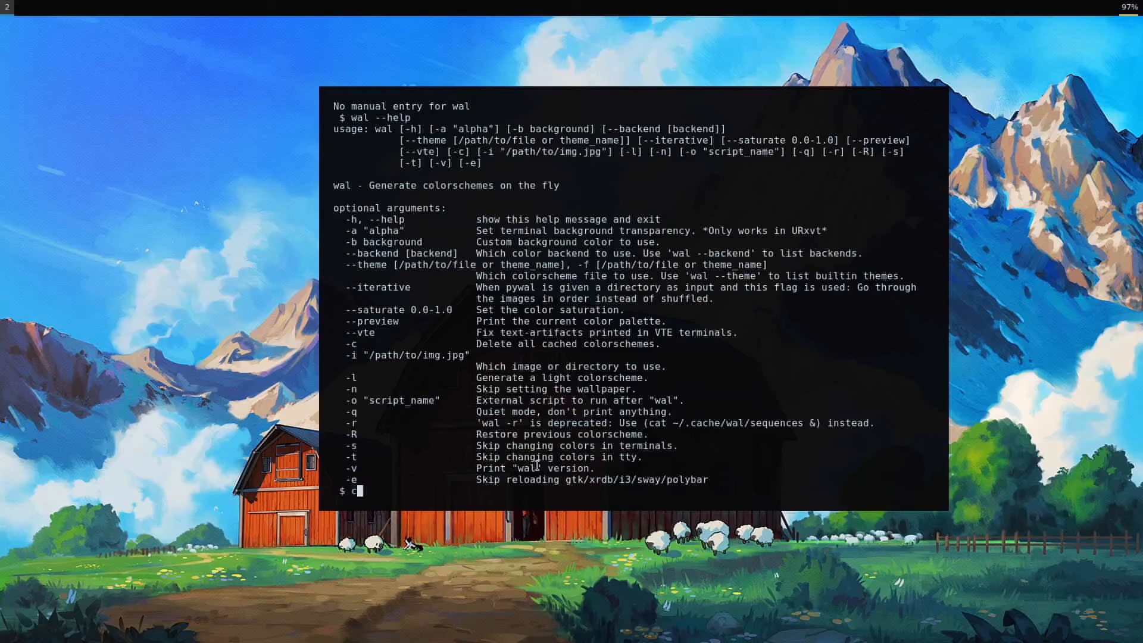
# Run tldr wal and highlight the preview colour scheme example.
pyautogui.write('tld')
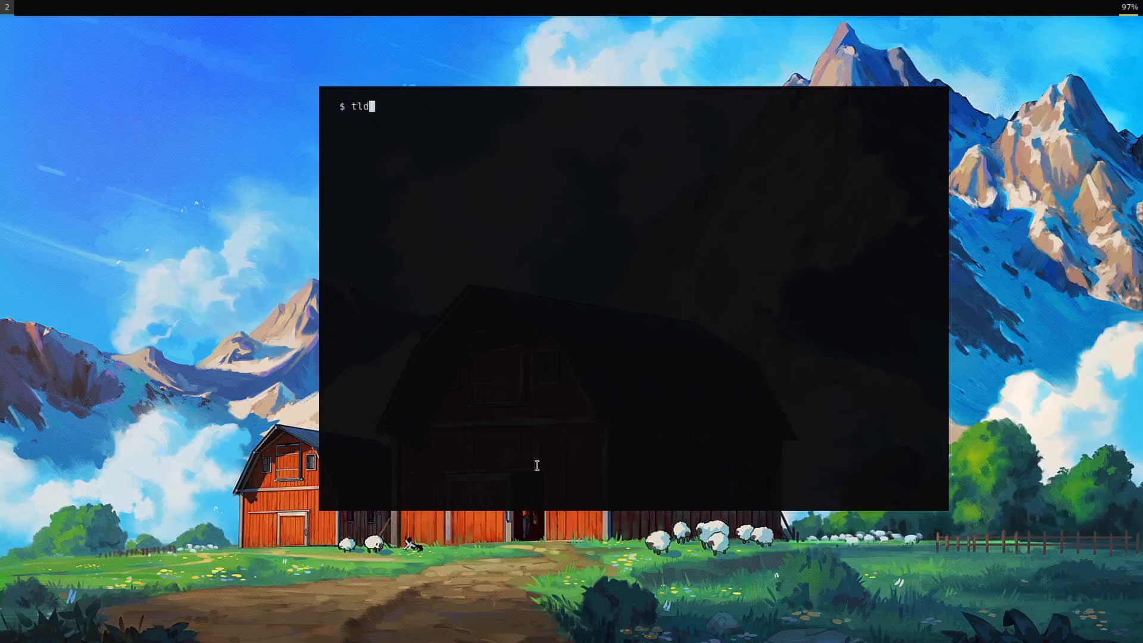
pyautogui.write('r wal')
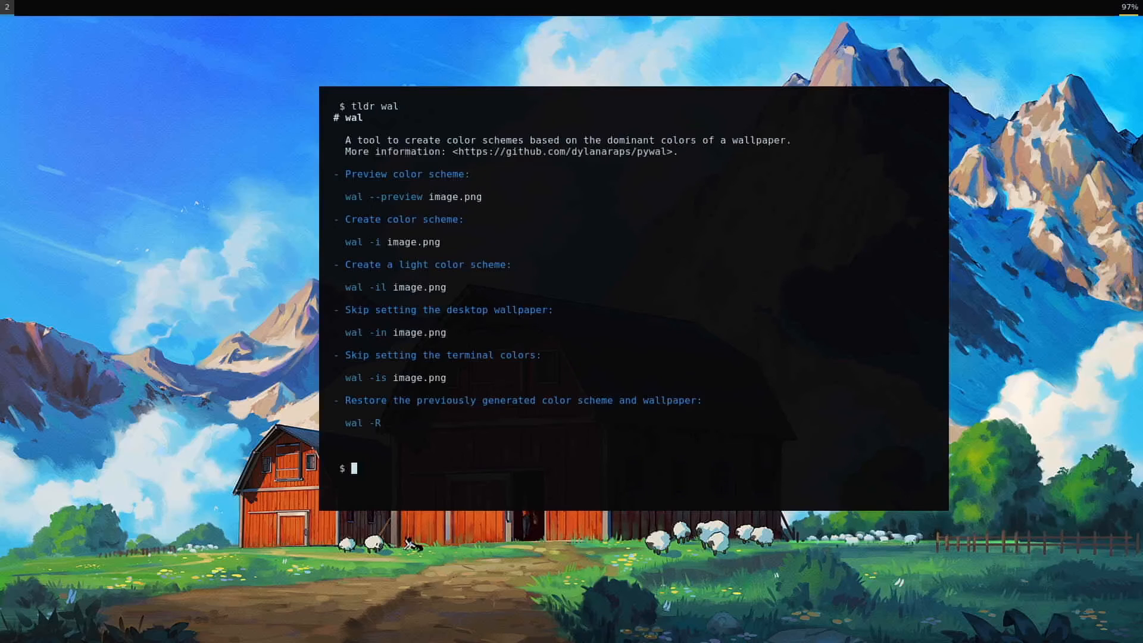
pyautogui.moveTo(482, 100)
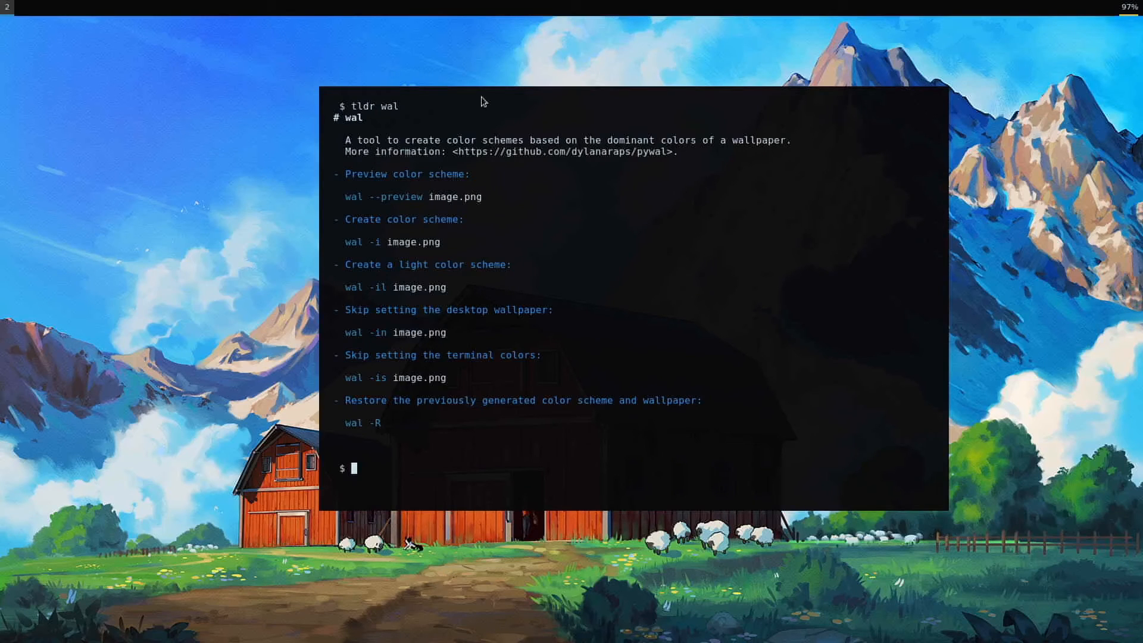
pyautogui.moveTo(378, 174); pyautogui.dragTo(470, 174)
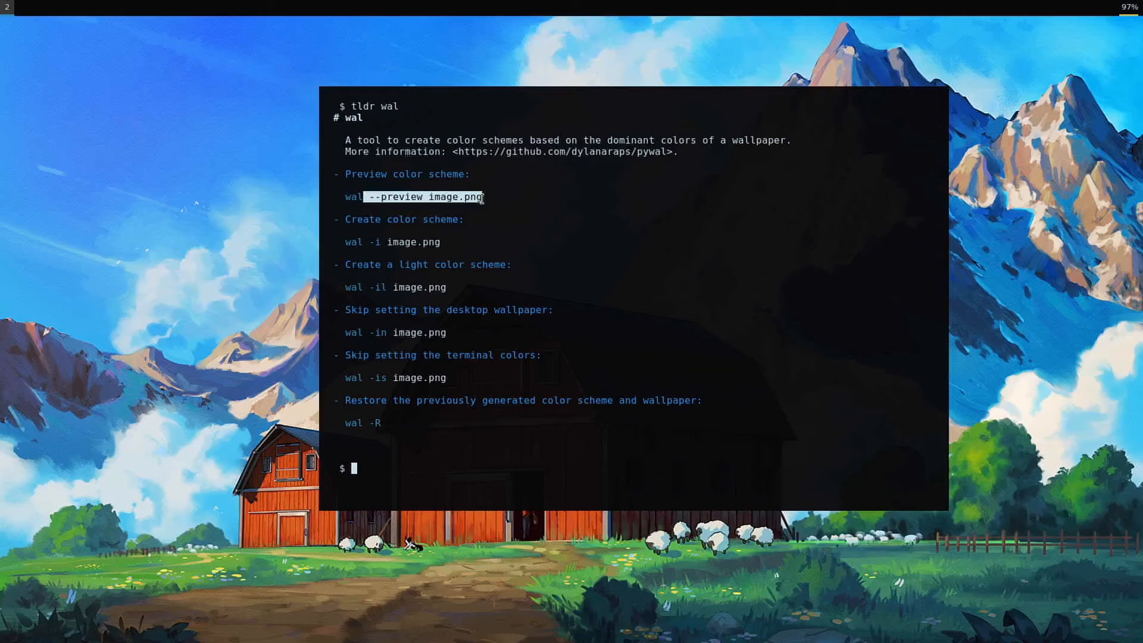
pyautogui.moveTo(385, 262)
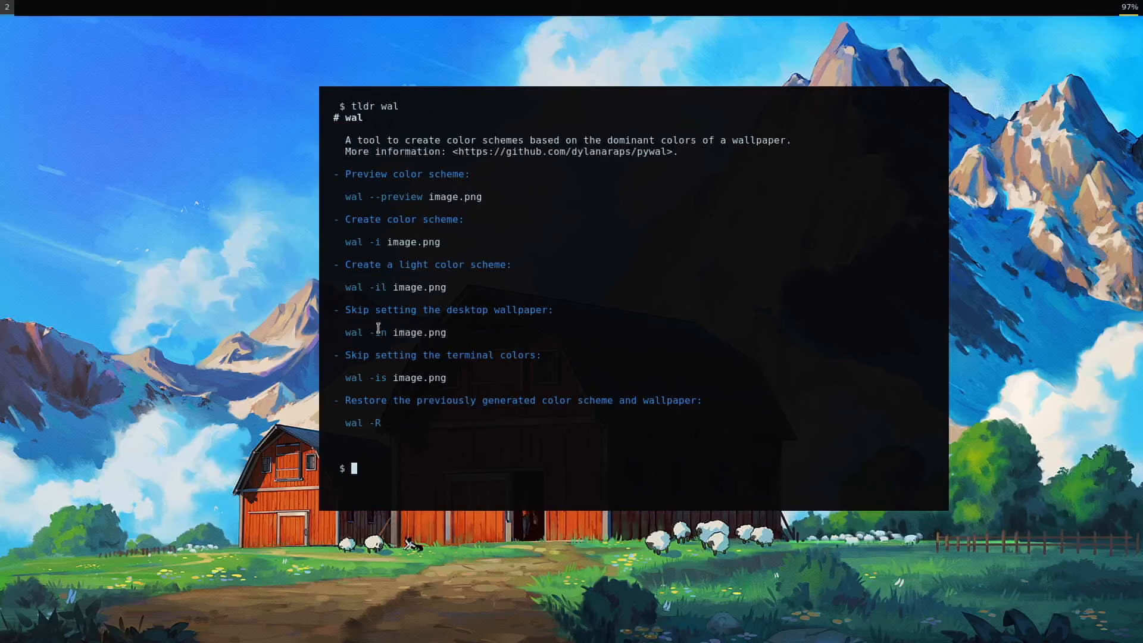
pyautogui.moveTo(495, 366)
pyautogui.write('ls')
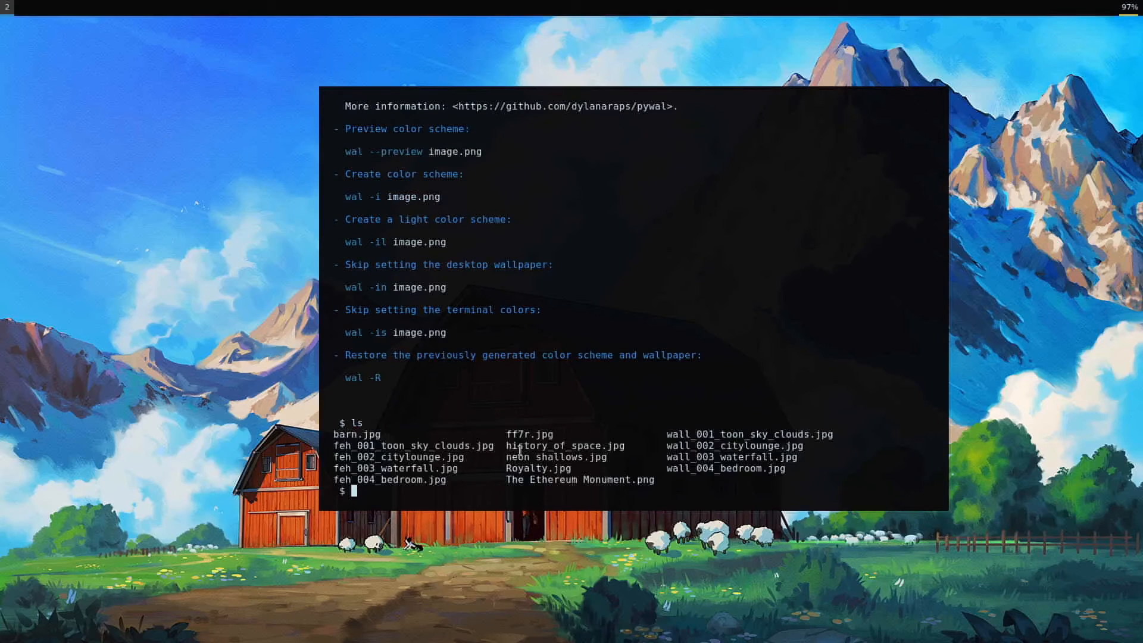
pyautogui.moveTo(480, 274)
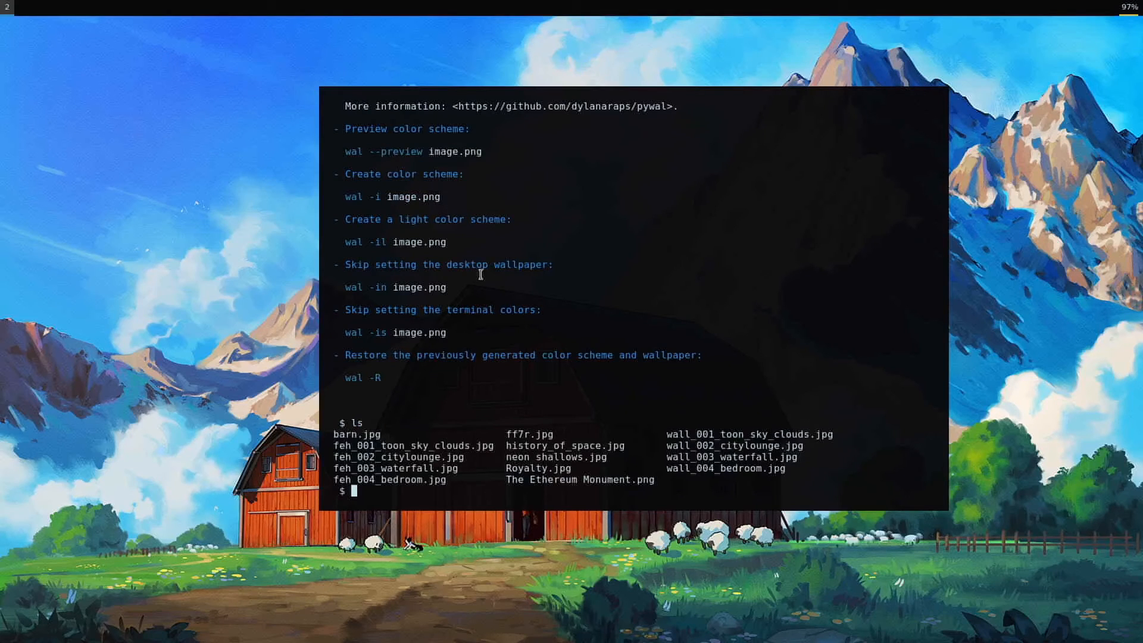
# Attempt wal -a 95 -in Royalty.jpg and wal -in Royalty.jpg, both rejected as unrecognized arguments.
pyautogui.write('wal -in')
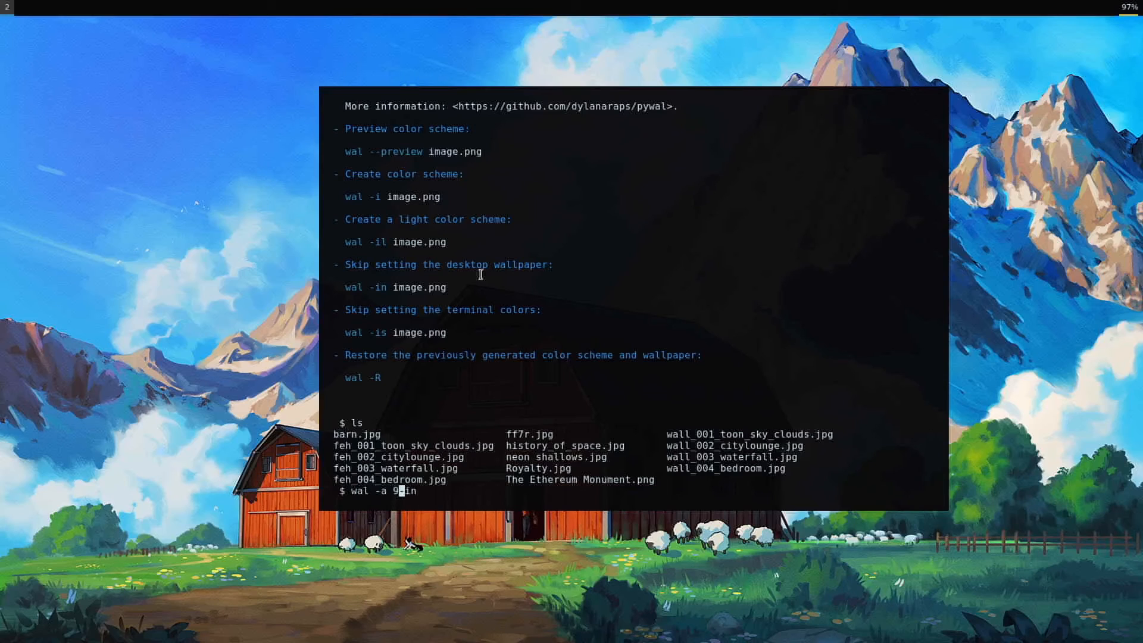
pyautogui.write('5 -')
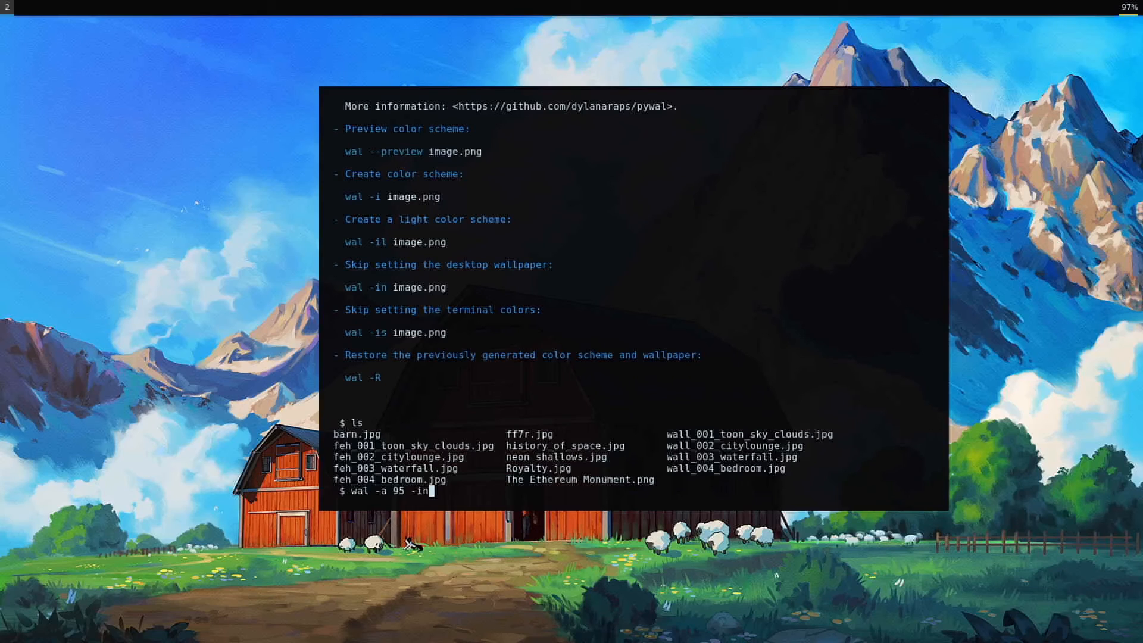
pyautogui.write('Royalty.jpg')
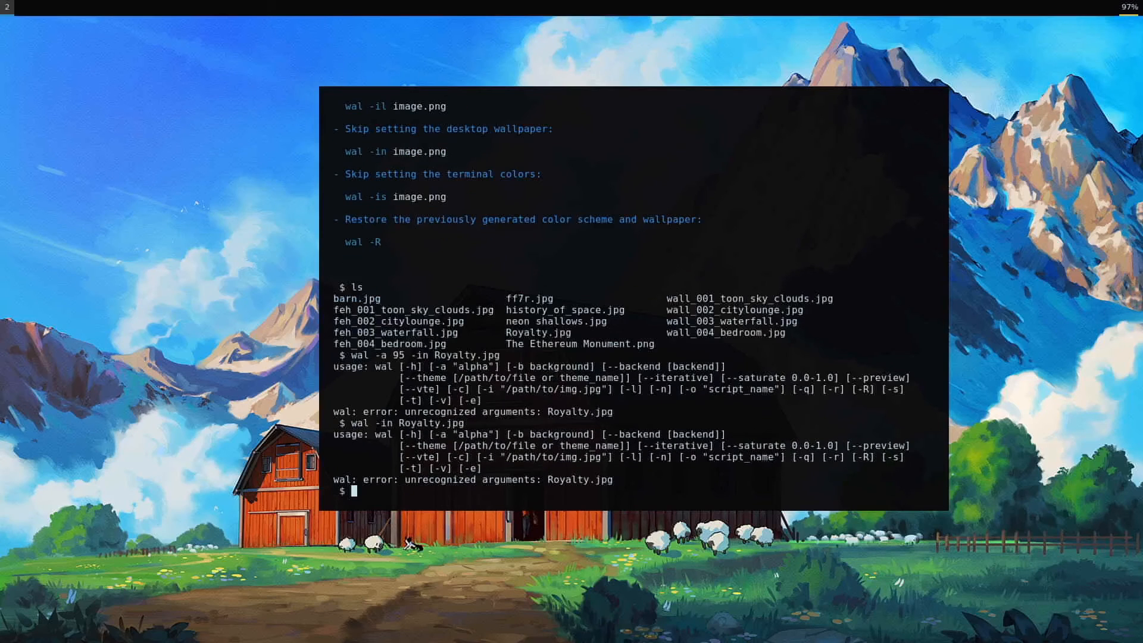
pyautogui.write('wal -in Royalty.jpg')
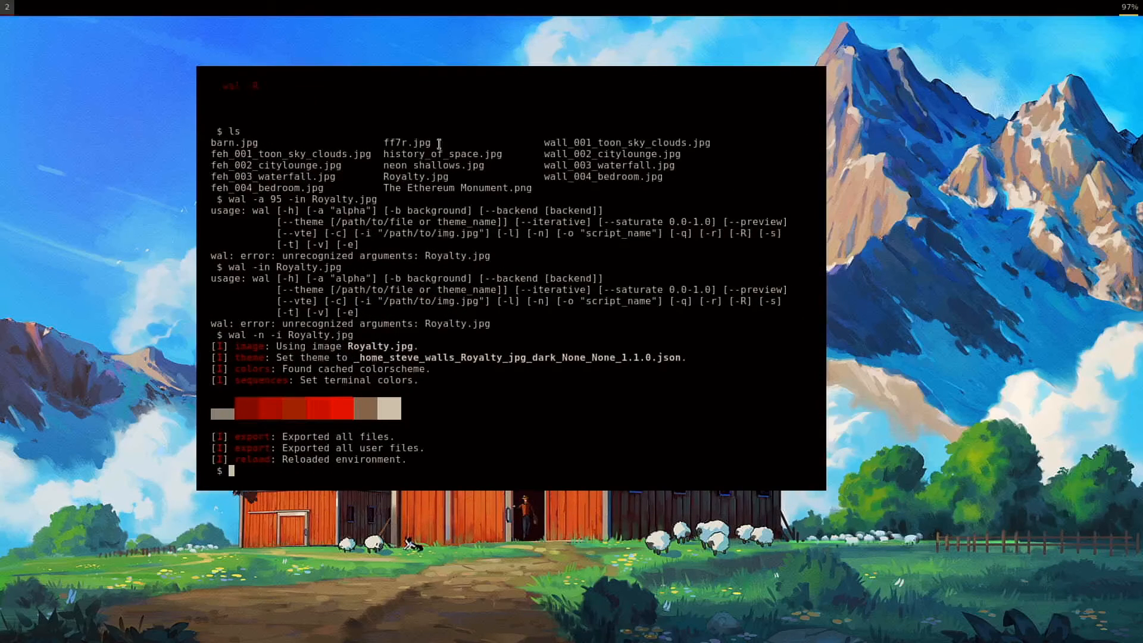
pyautogui.moveTo(929, 350)
pyautogui.write('tlk')
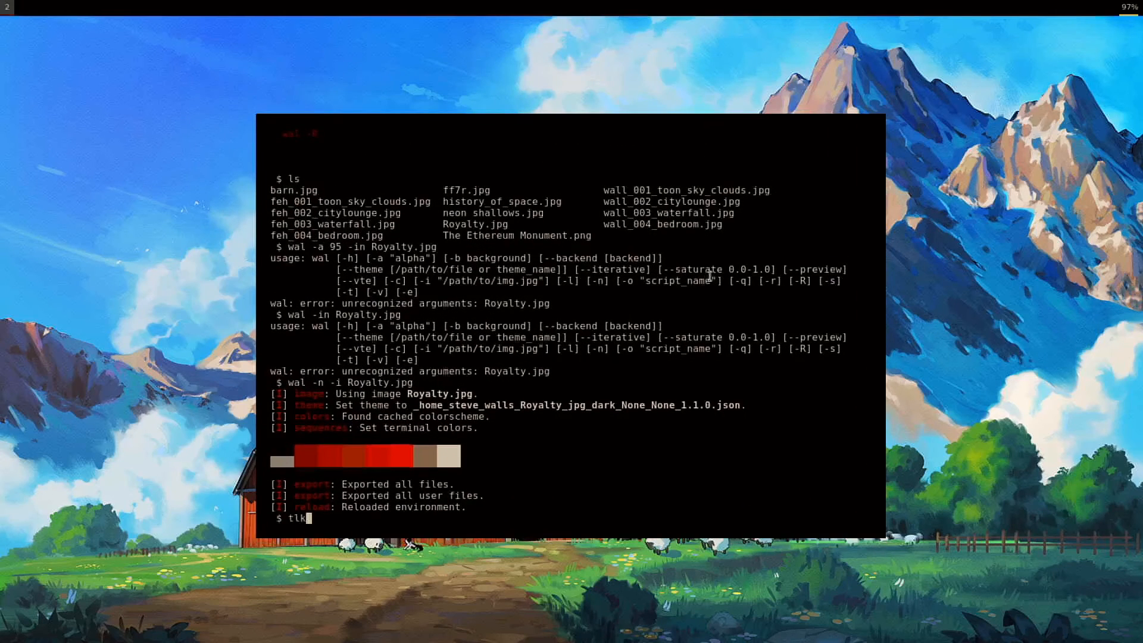
# Start a new tldr command with Royalty's red palette applied and barn wallpaper kept.
pyautogui.write('dr')
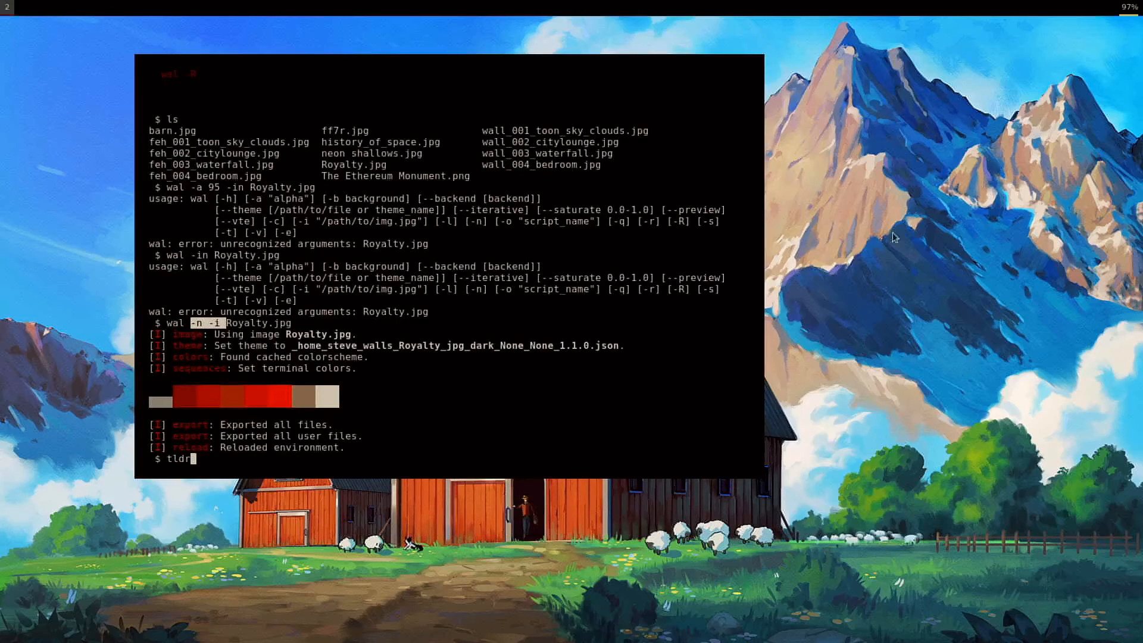
pyautogui.moveTo(936, 263)
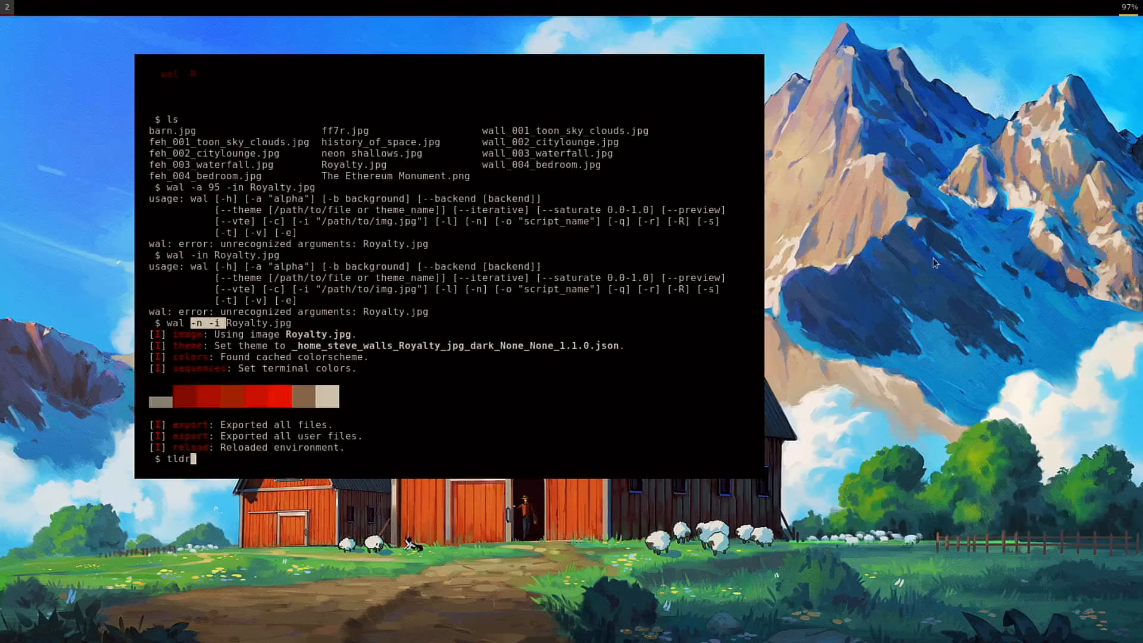
pyautogui.moveTo(974, 291)
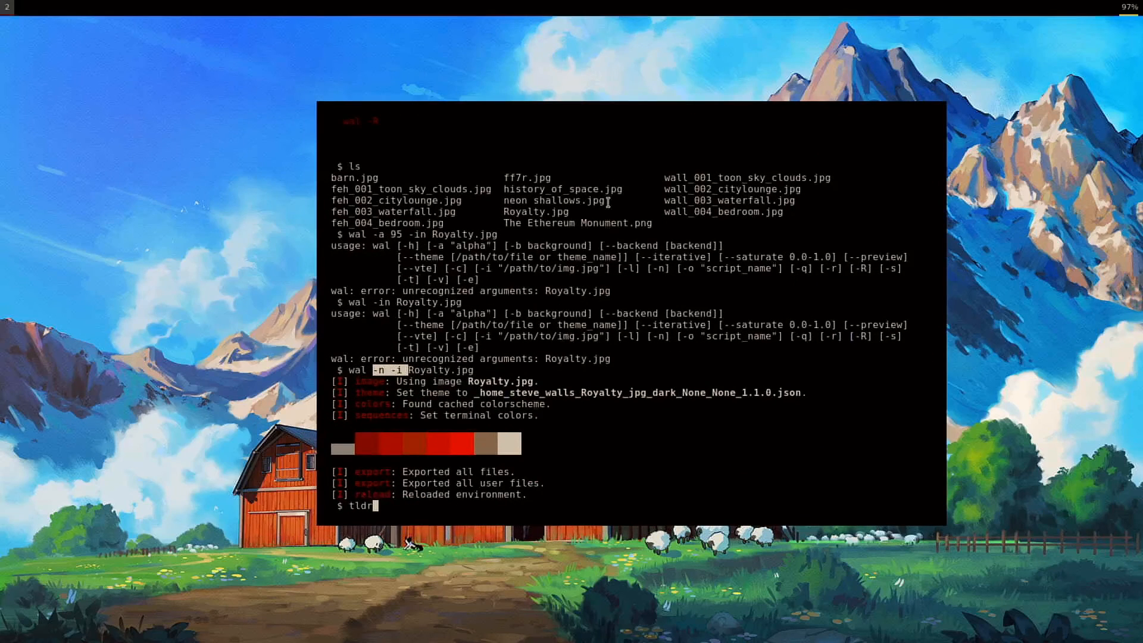
# Recall wal -n -i Royalty.jpg and insert an alpha value of 85, not yet run.
pyautogui.write('wal -n -i Royalty.jpg')
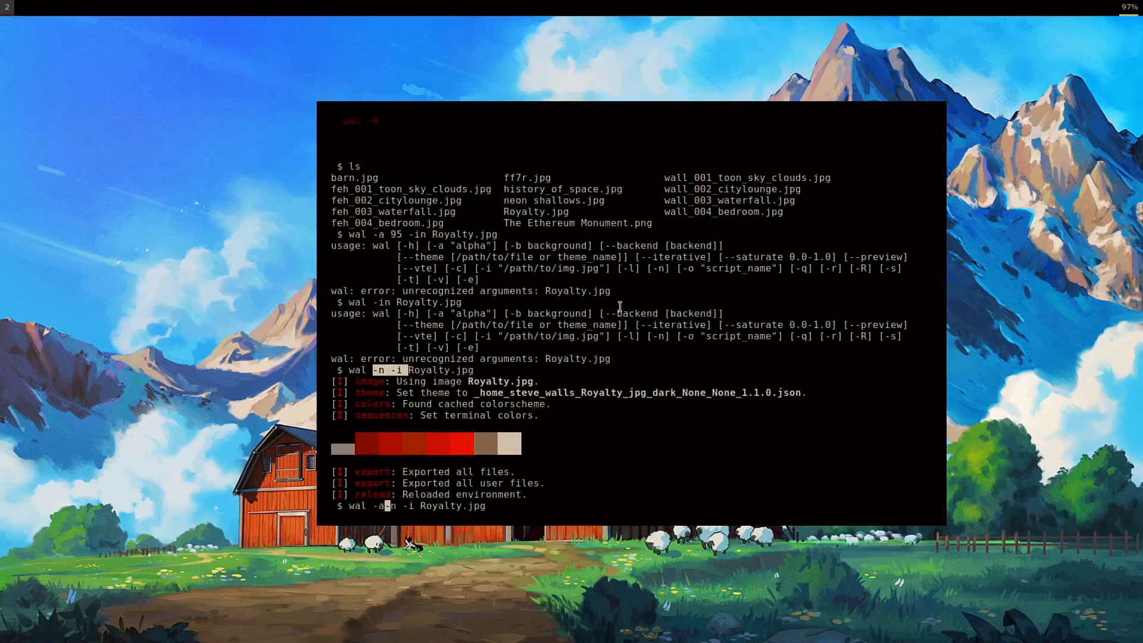
pyautogui.write('85')
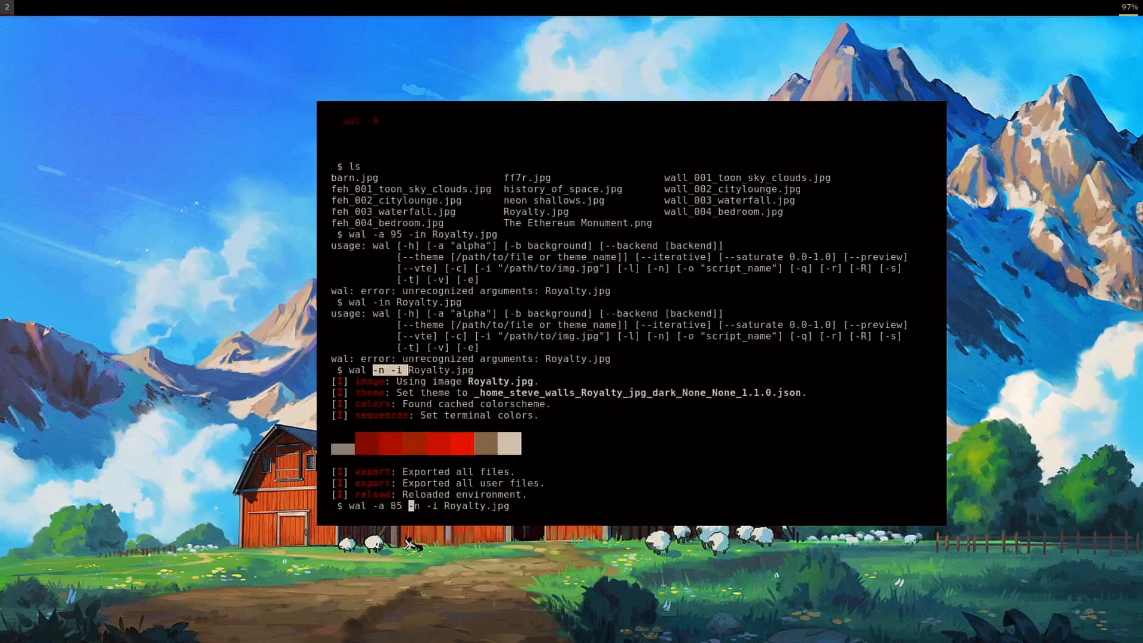